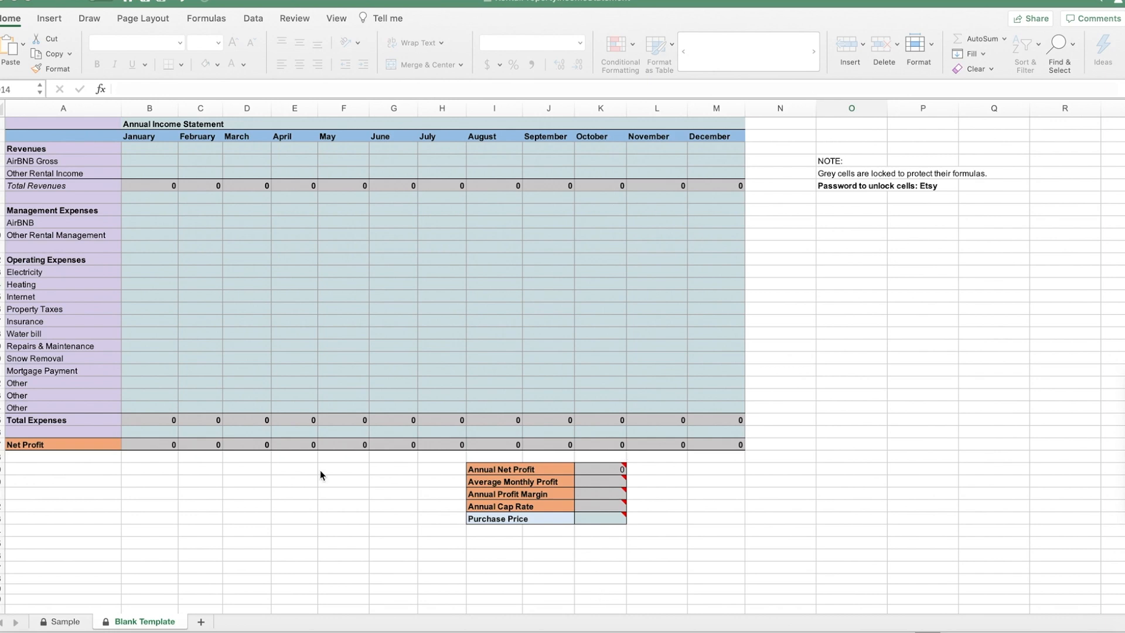
mouse_move(303, 494)
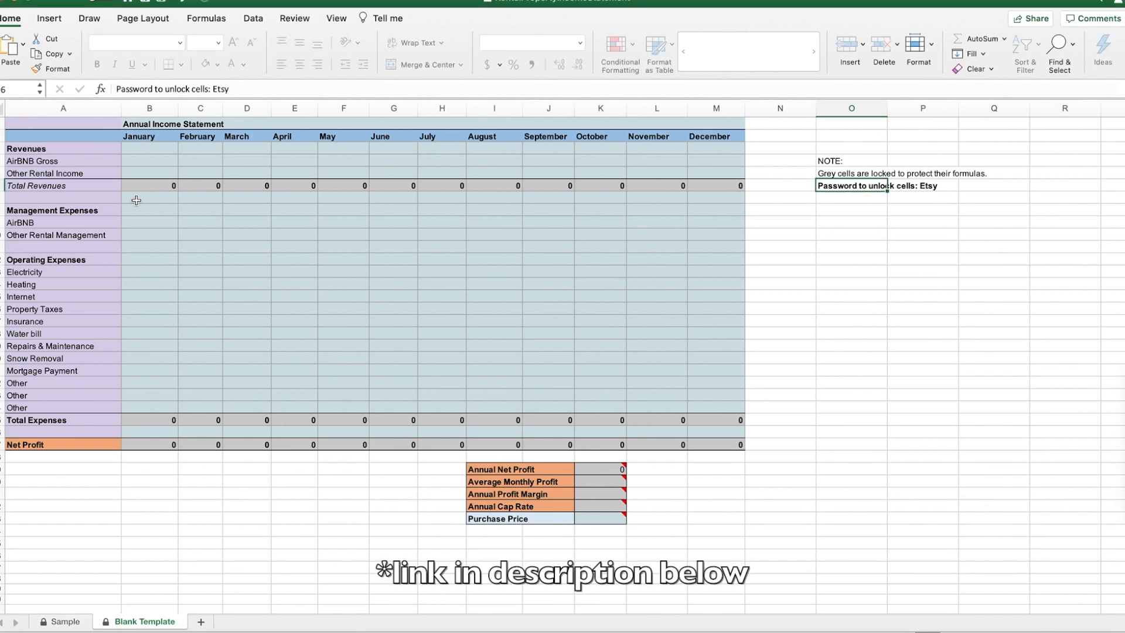
Step: Inspect the Total Revenues and Total Expenses formulas for January, July, December, March and June
click(149, 185)
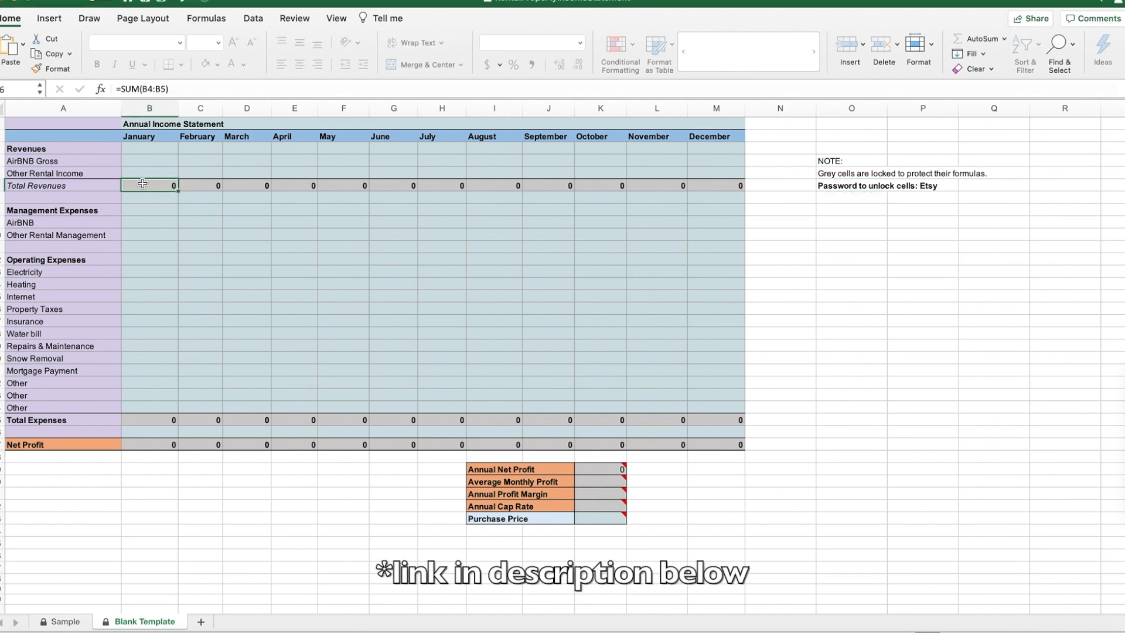
click(441, 186)
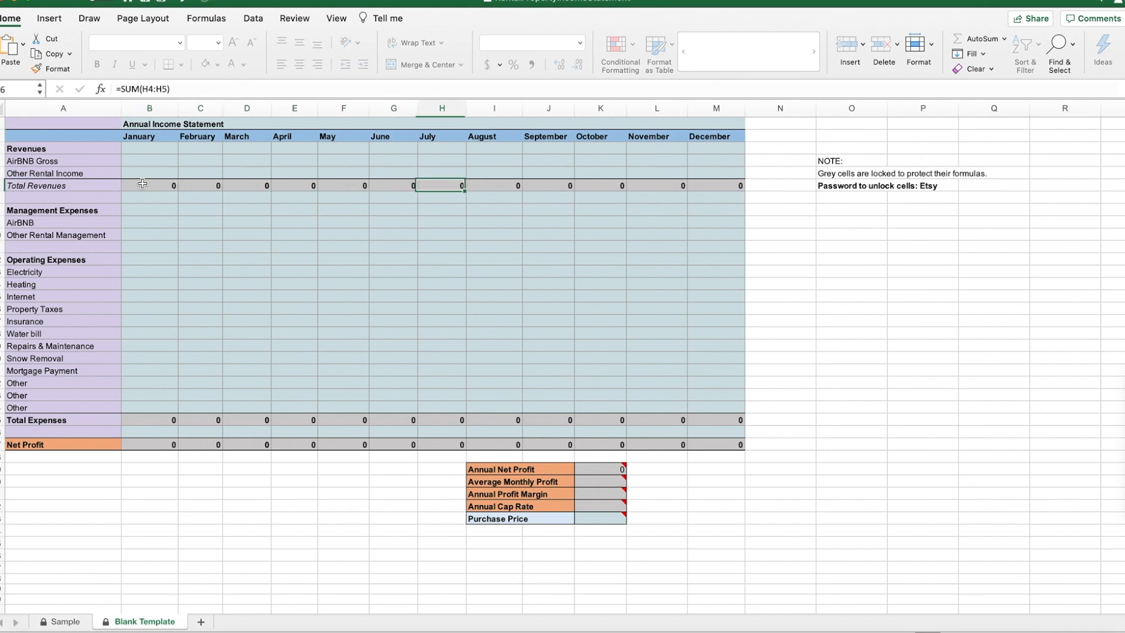
click(716, 185)
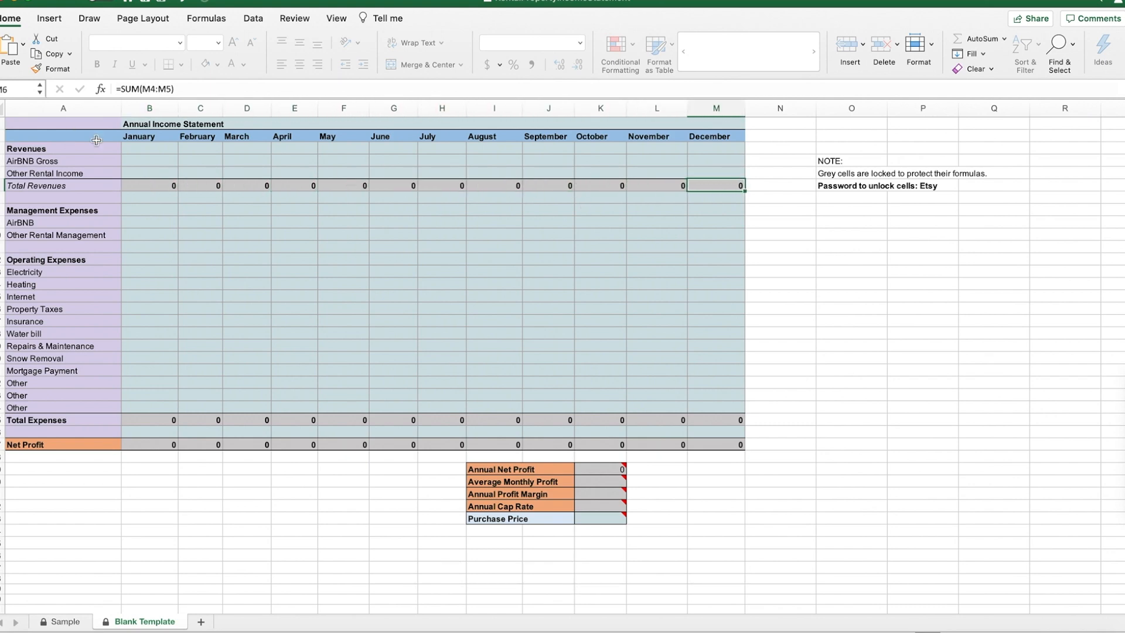
click(247, 420)
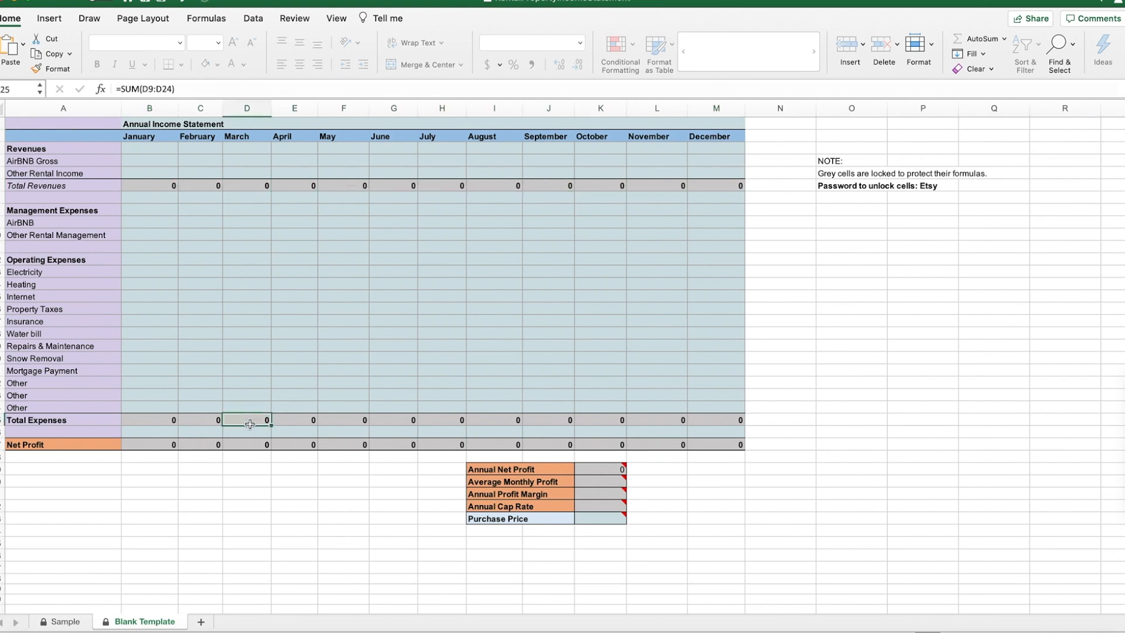
click(392, 419)
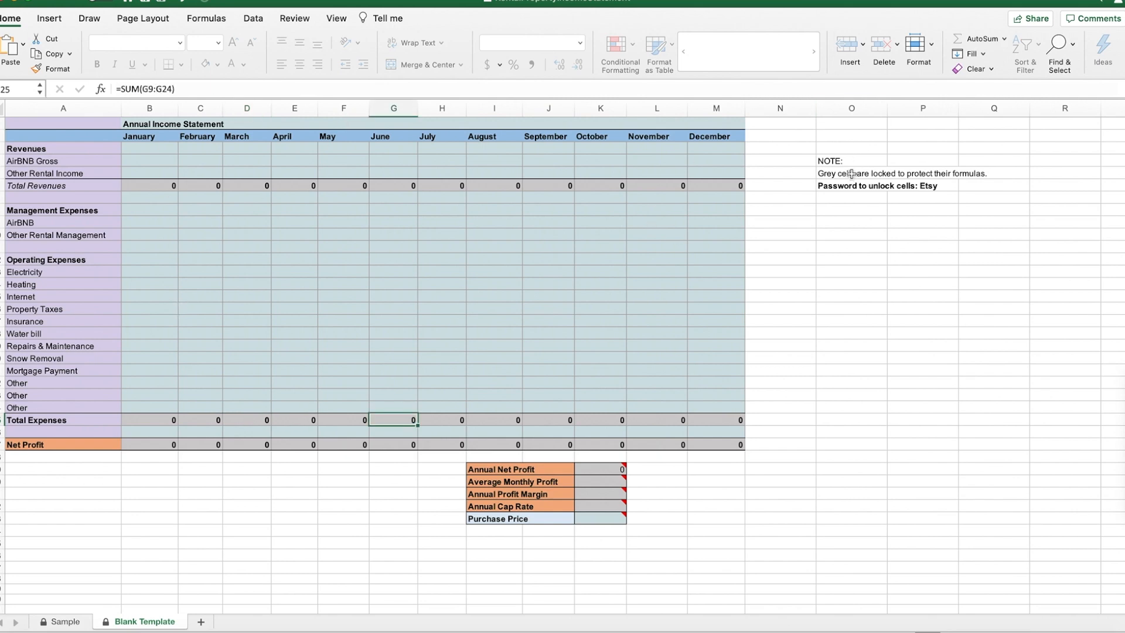
click(295, 18)
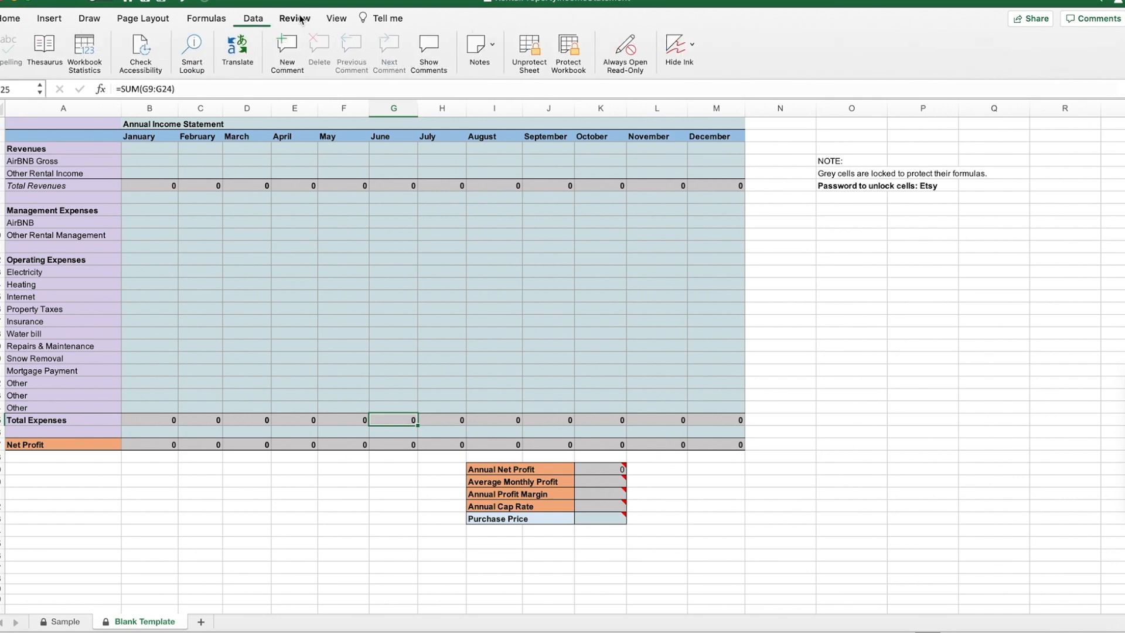
click(528, 52)
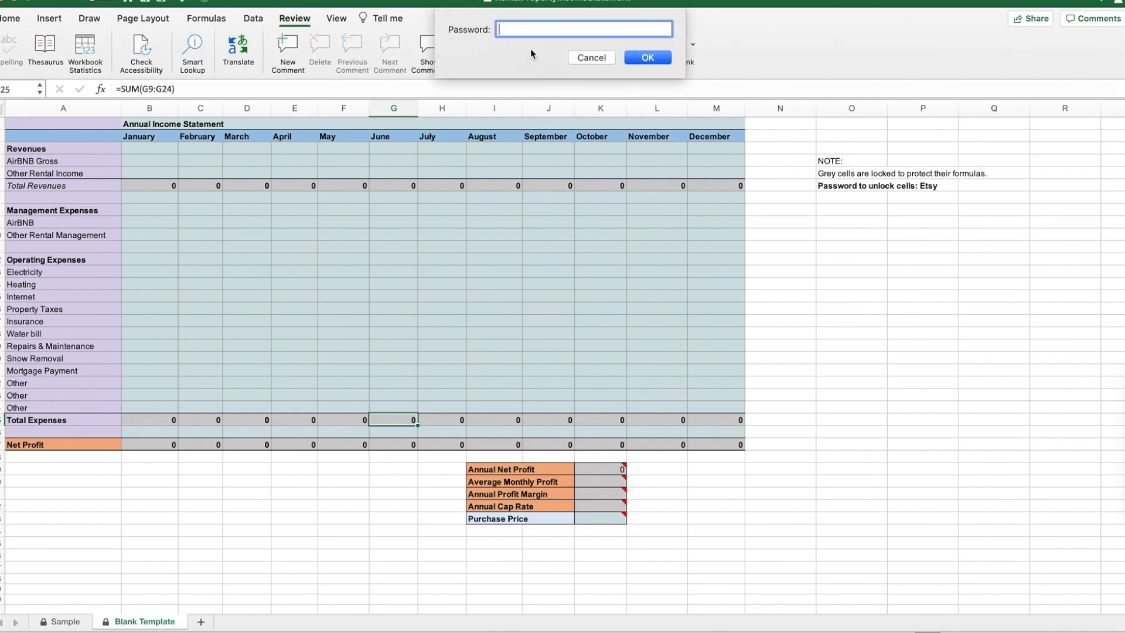
mouse_move(479, 63)
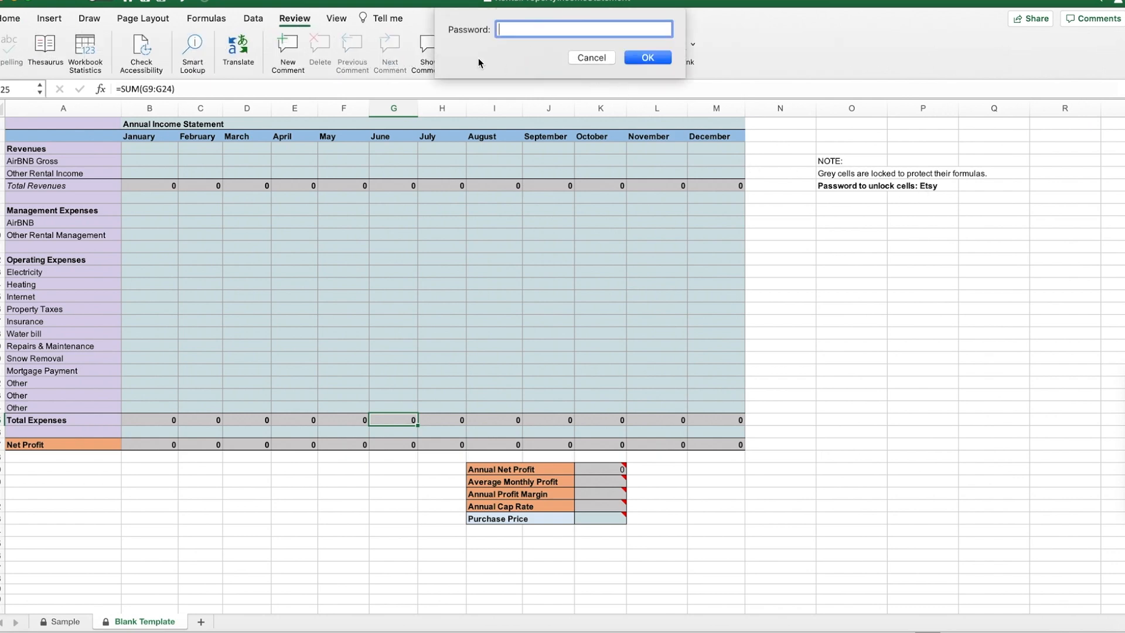
text(Etsy)
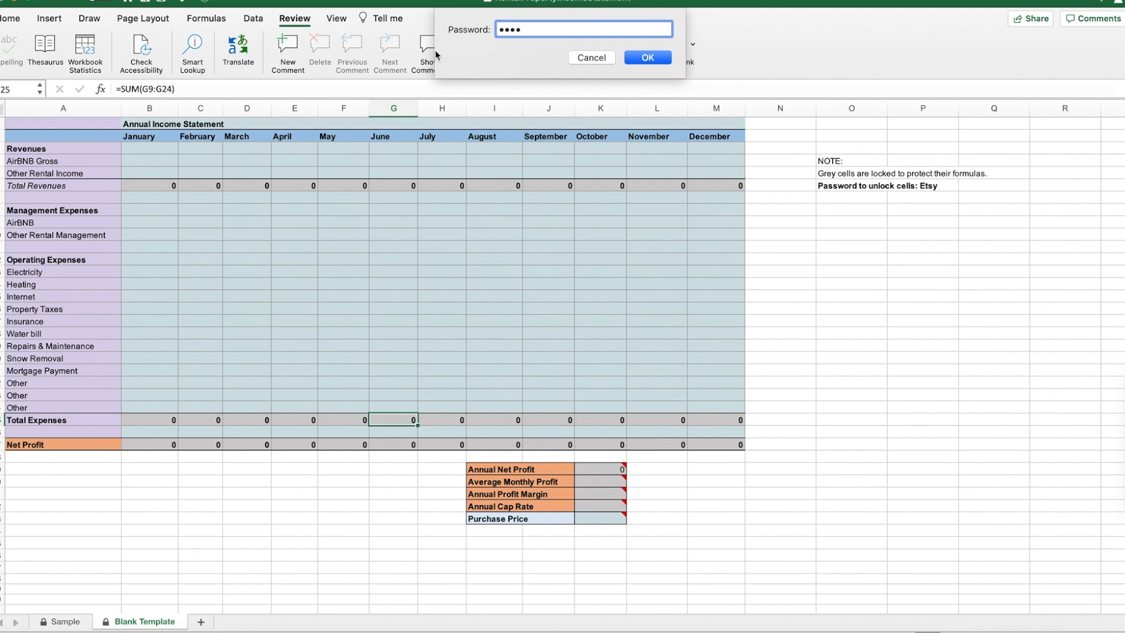
click(645, 58)
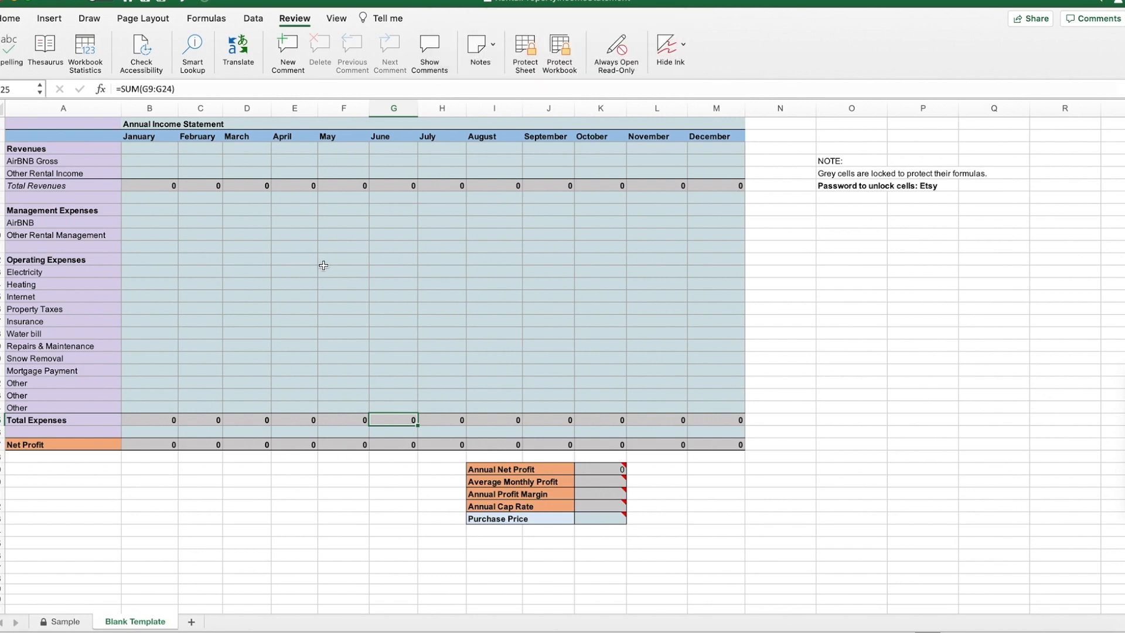
mouse_move(173, 98)
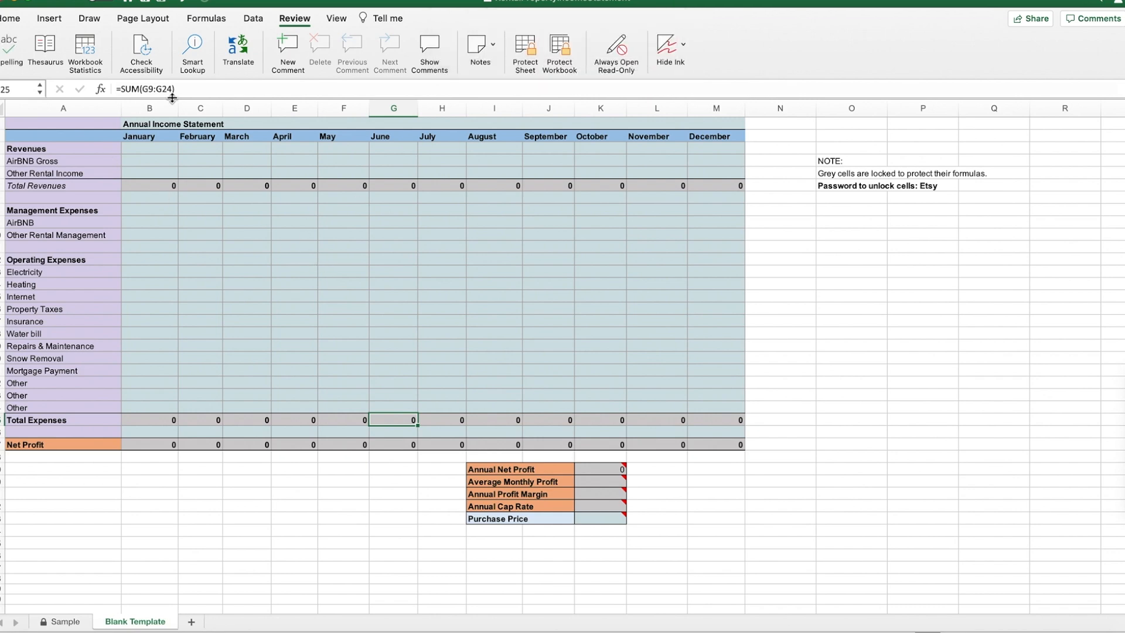
mouse_move(850, 200)
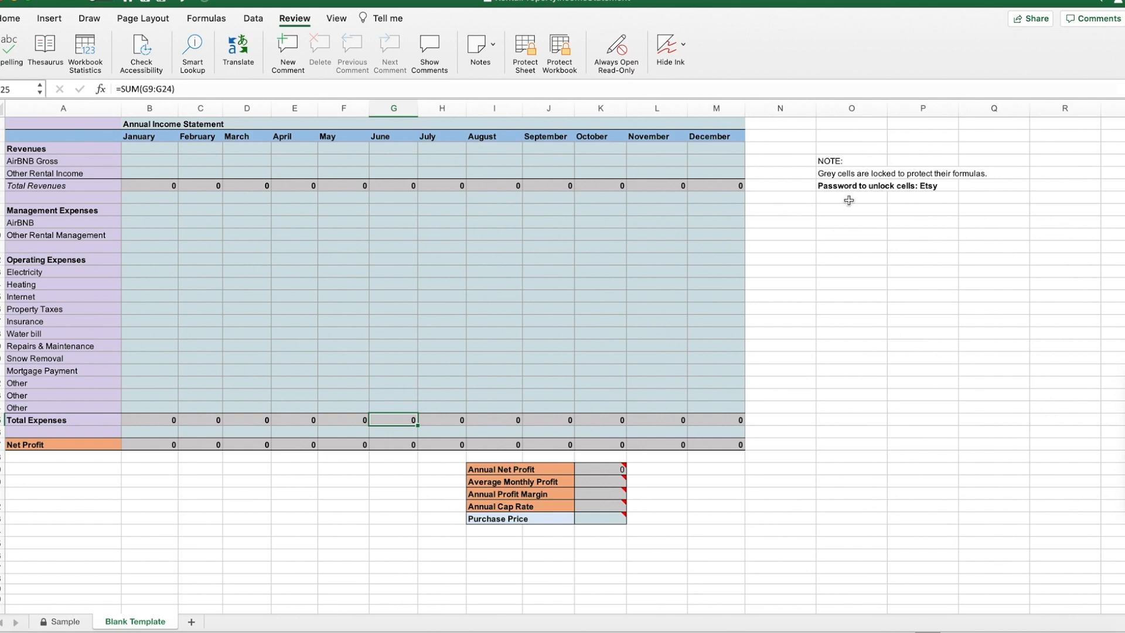
mouse_move(70, 163)
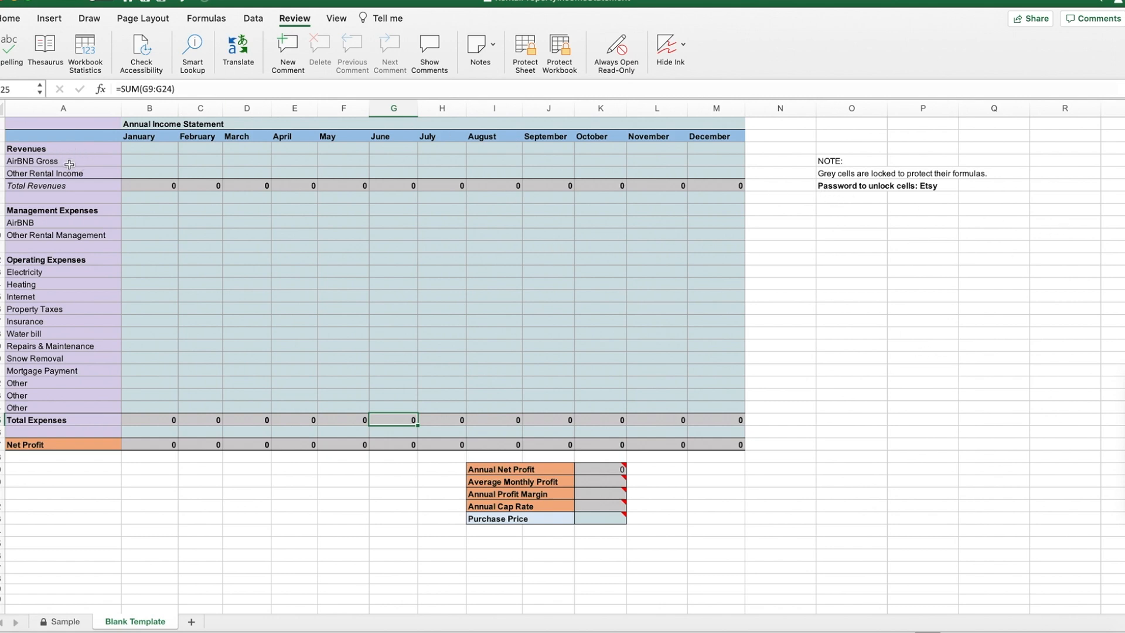
click(63, 161)
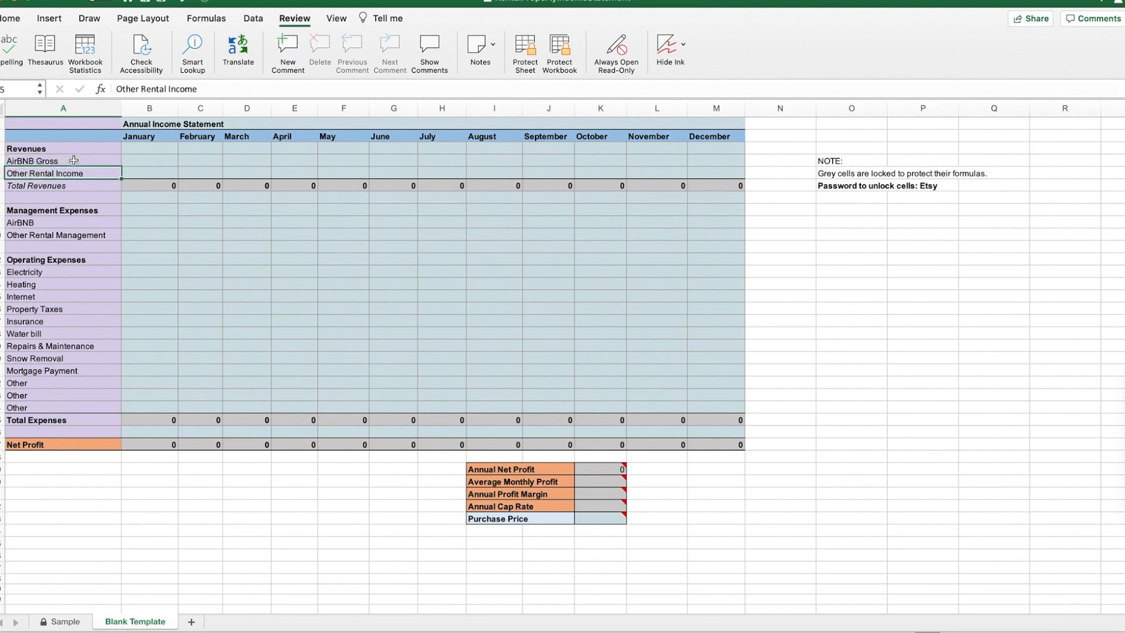
click(63, 161)
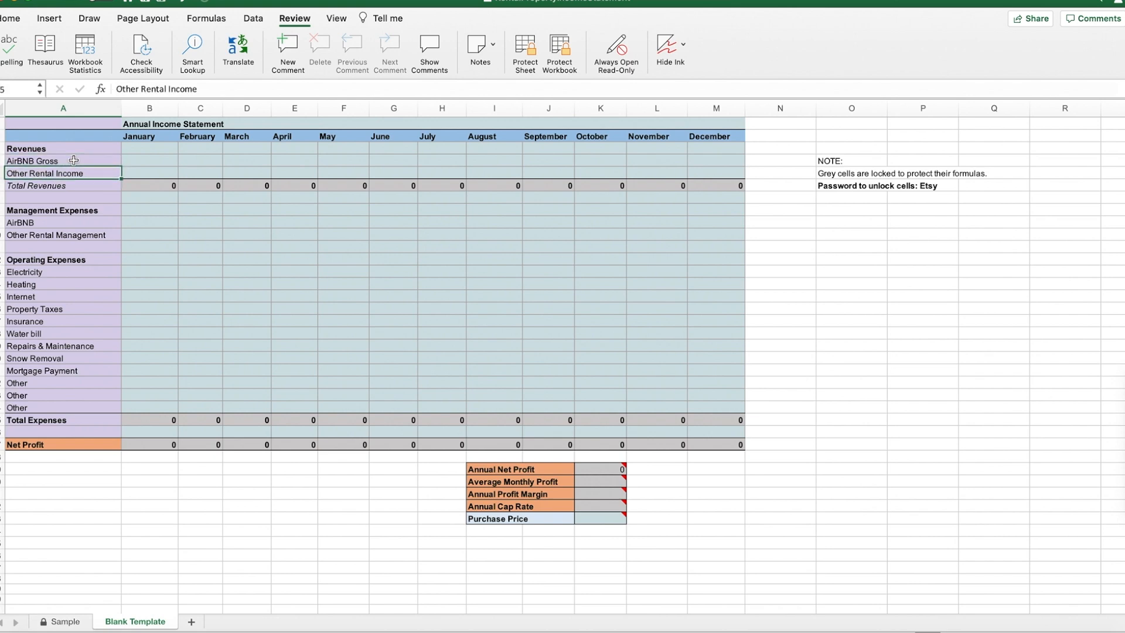
Step: Enter January AirBNB gross 3000, AirBNB management 500 and property taxes 3000
click(148, 160)
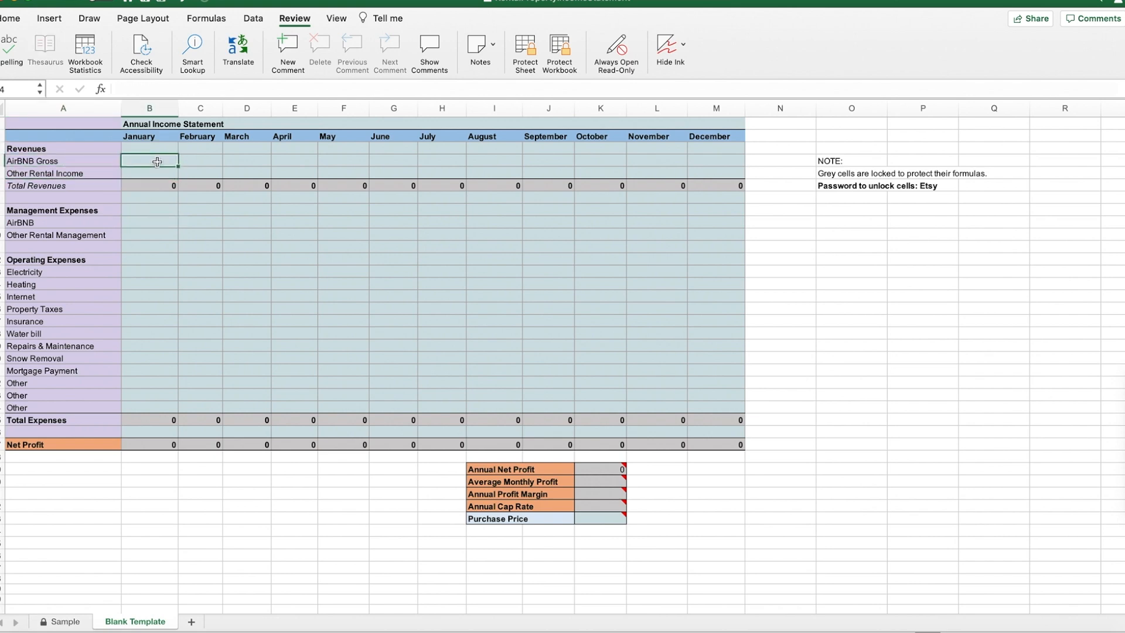
text(3000)
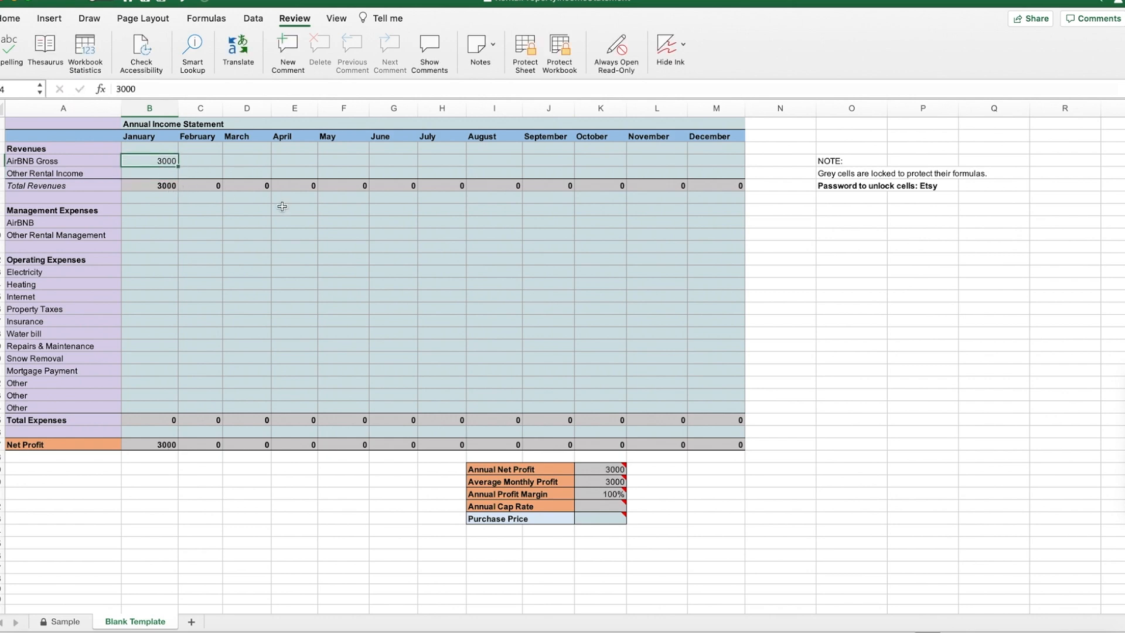
click(150, 222)
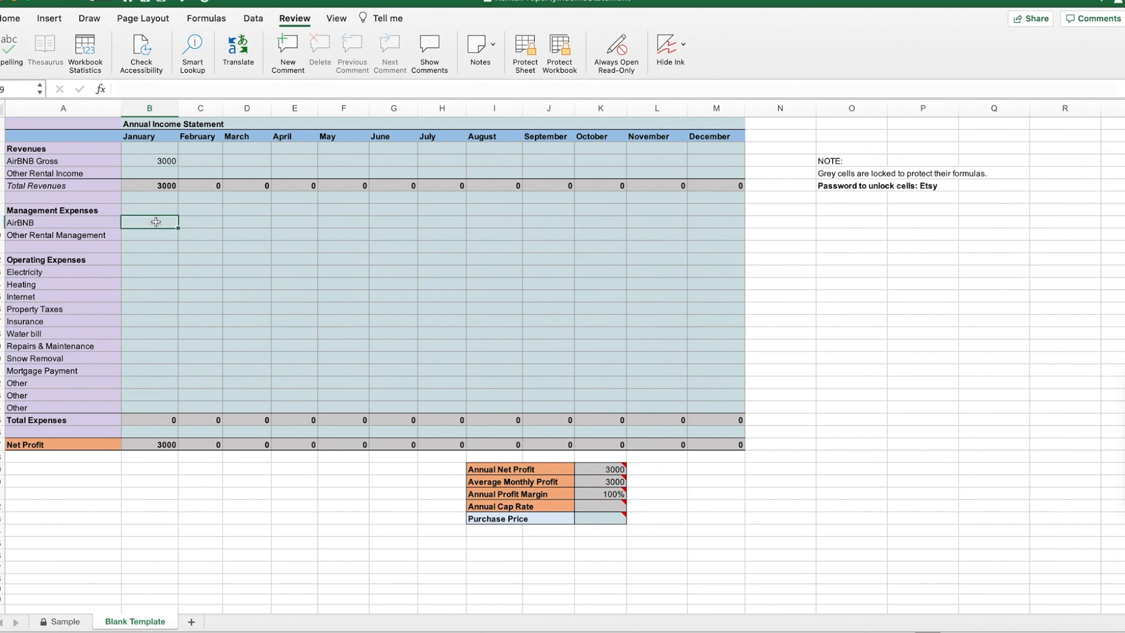
mouse_move(58, 218)
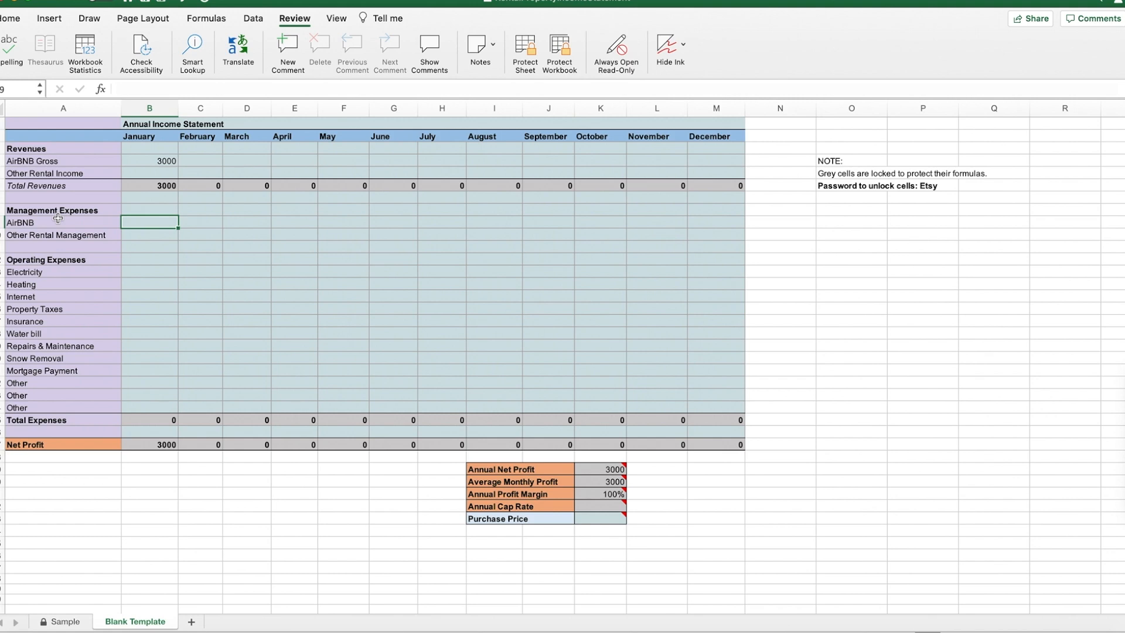
text(500)
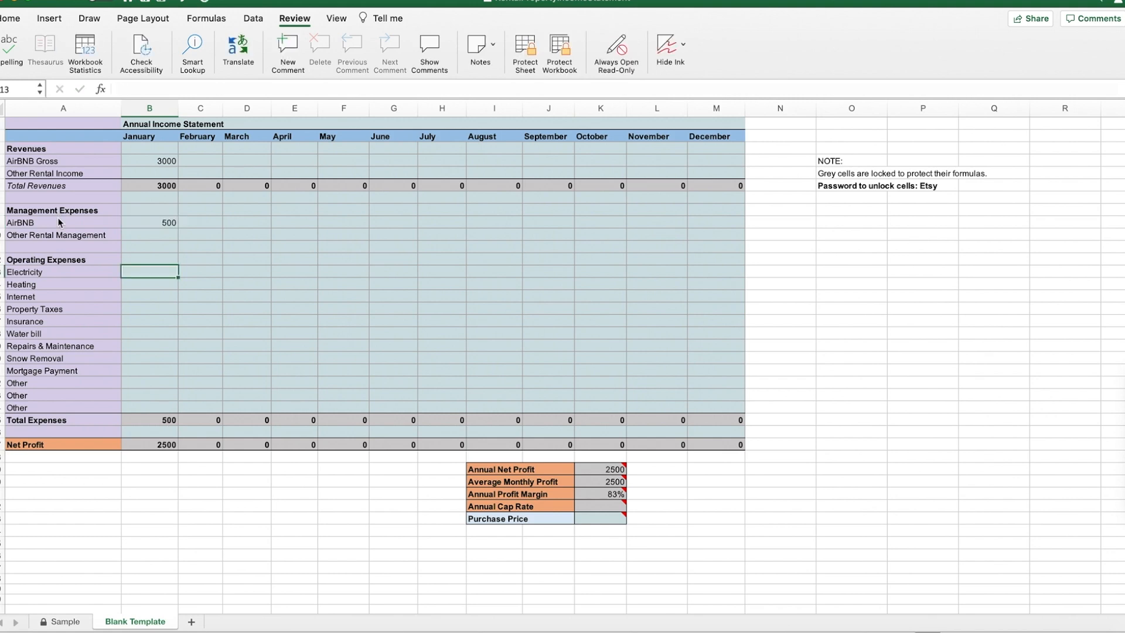
text(3000)
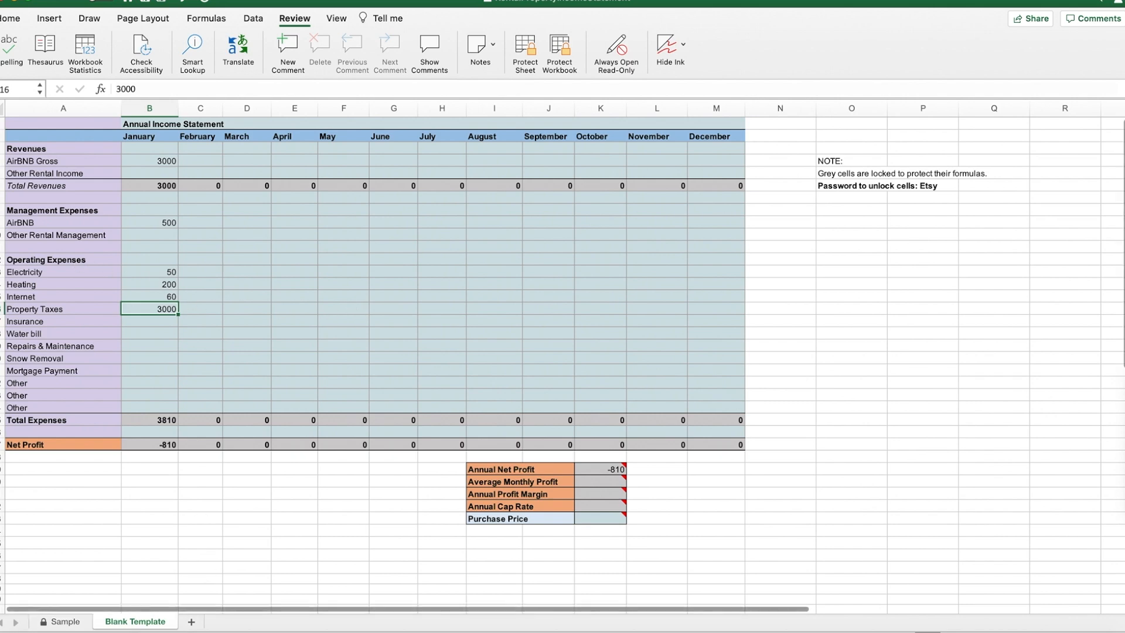
mouse_move(148, 167)
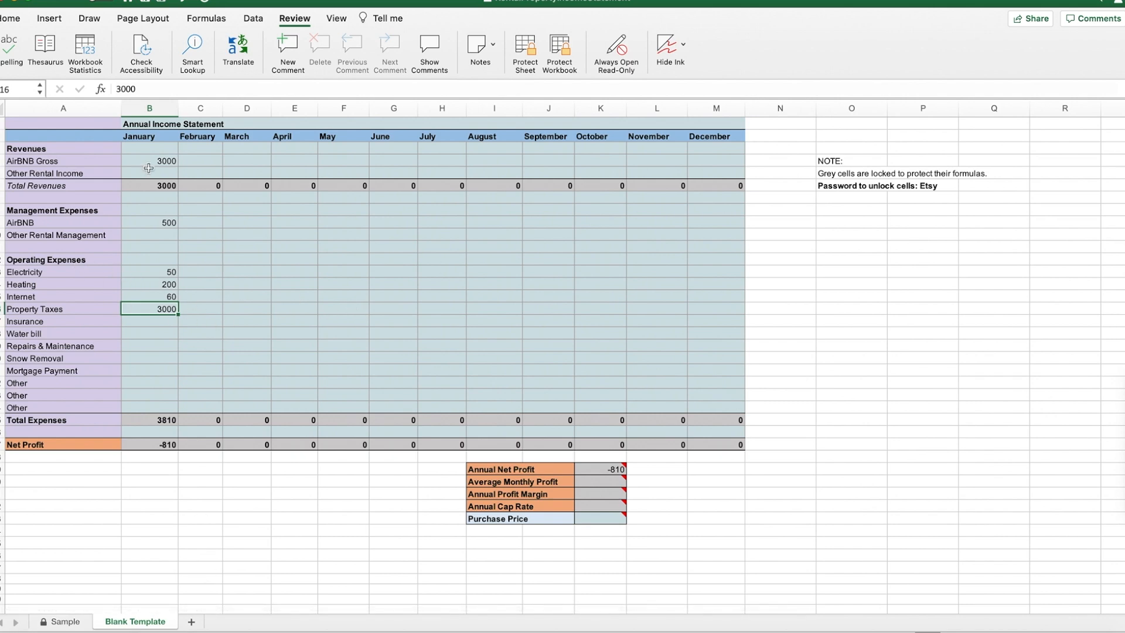
mouse_move(155, 440)
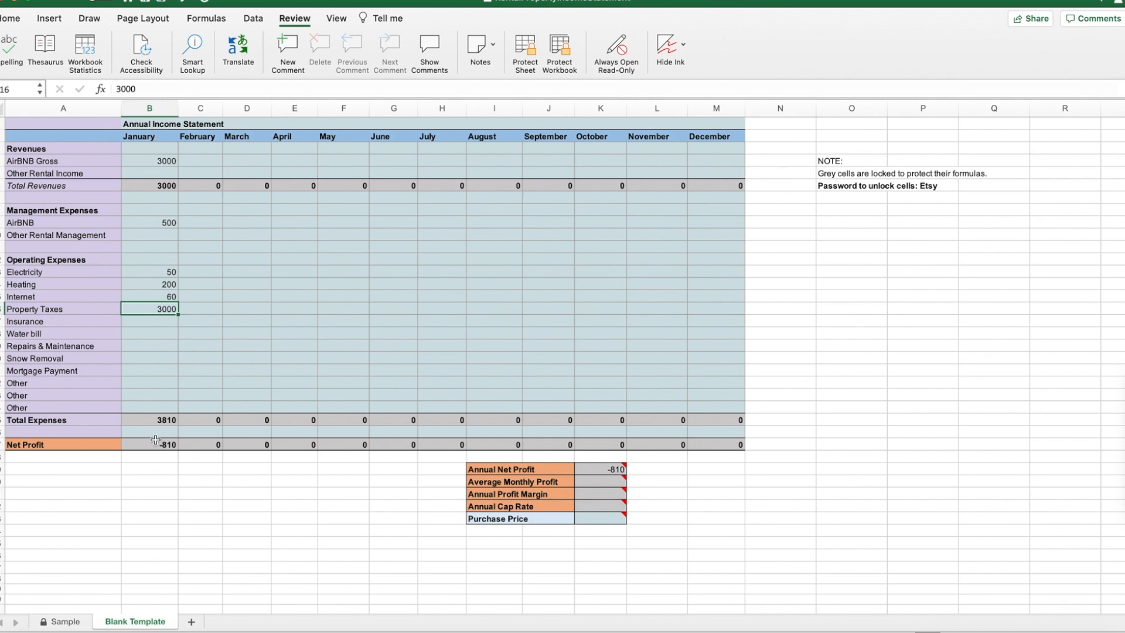
Step: Change January property taxes to 3000/12 and copy it across February through December
double_click(150, 308)
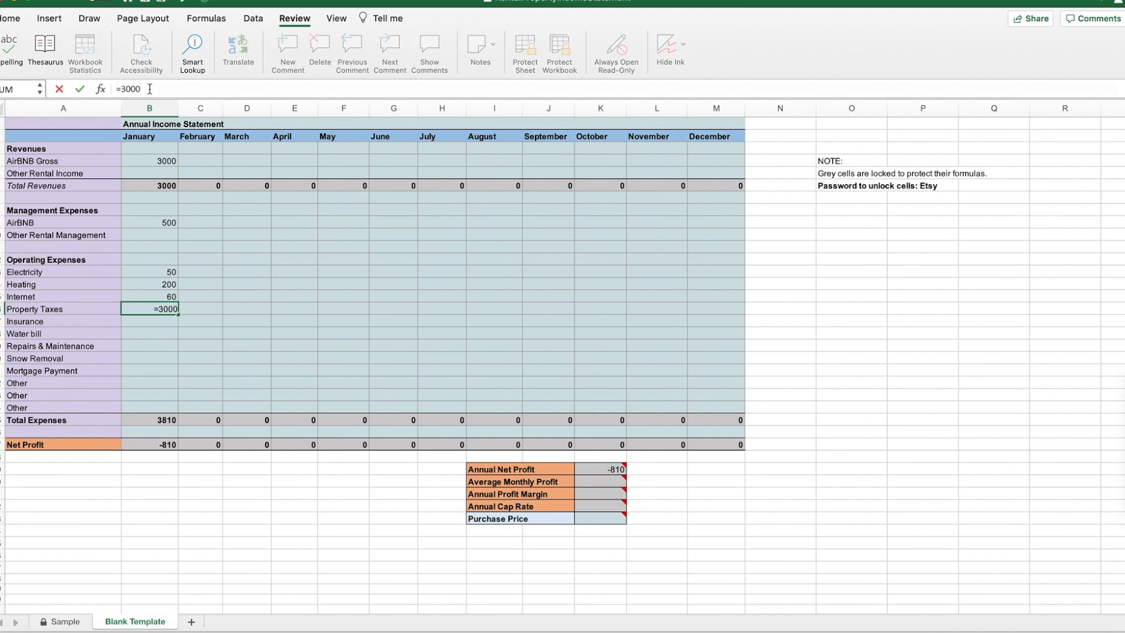
text(/12)
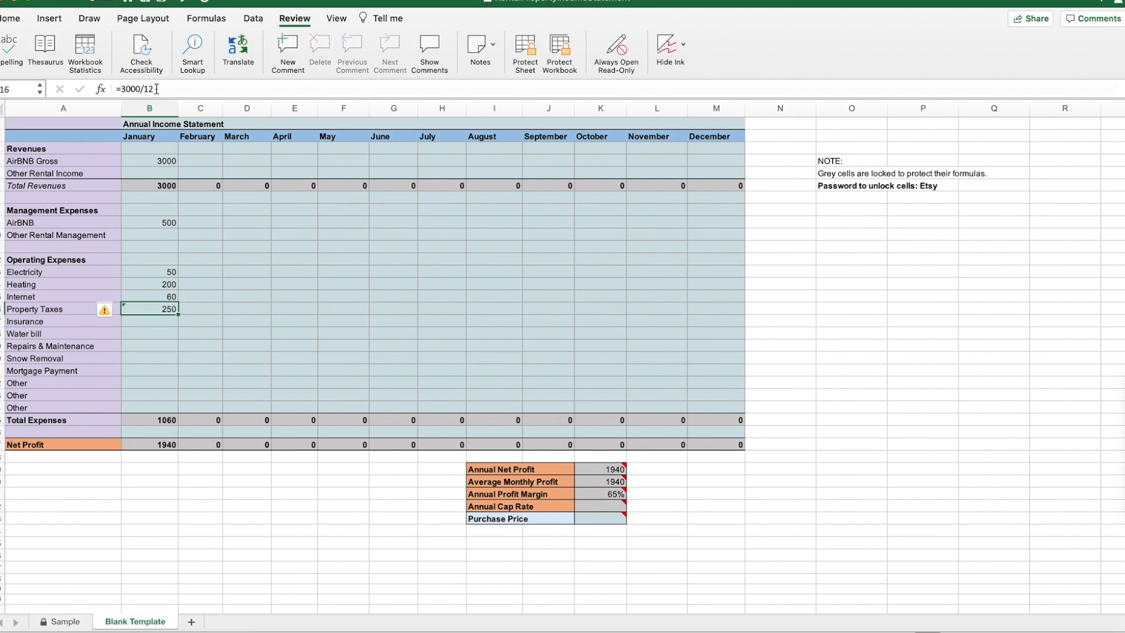
drag(199, 308, 246, 309)
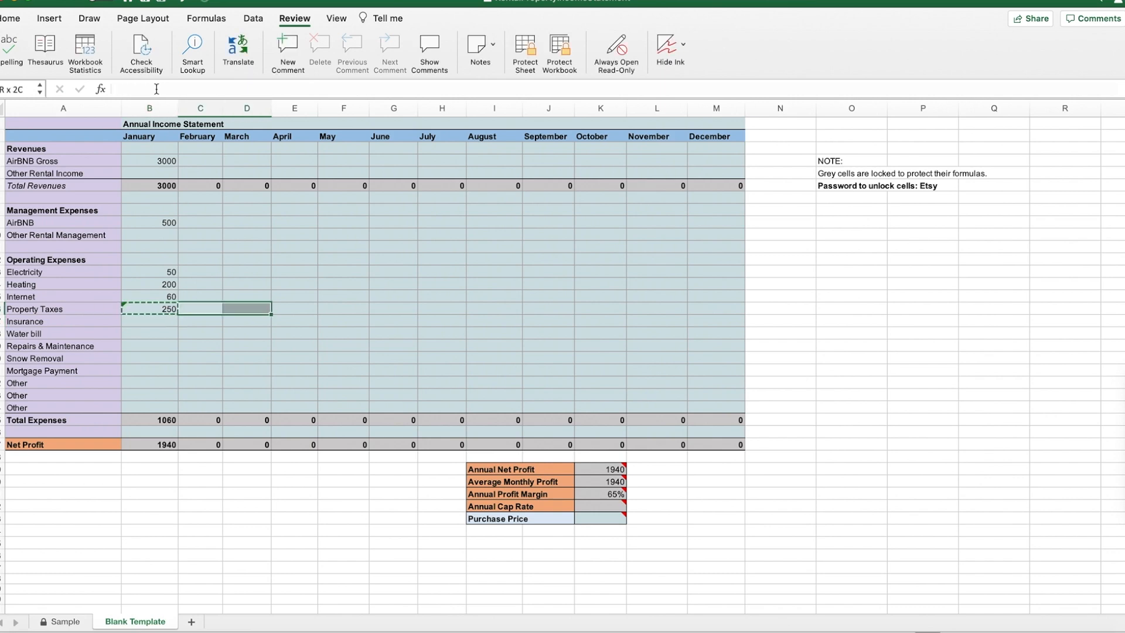
drag(247, 309, 714, 309)
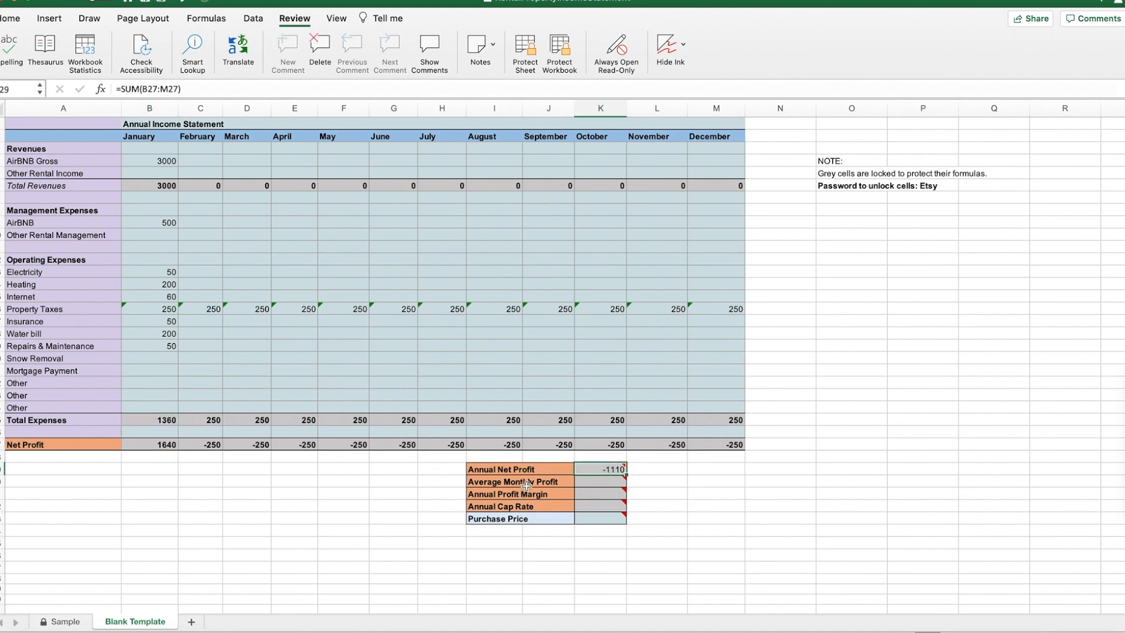
Step: Review the Average Monthly Profit formula, then select the Purchase Price cell
click(599, 482)
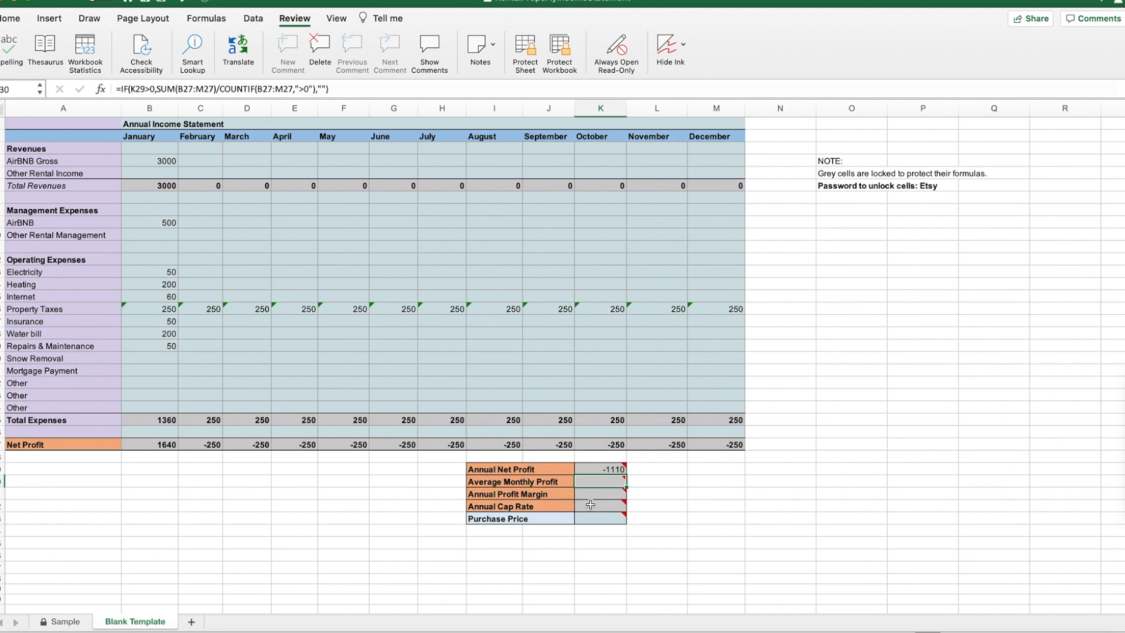
mouse_move(595, 520)
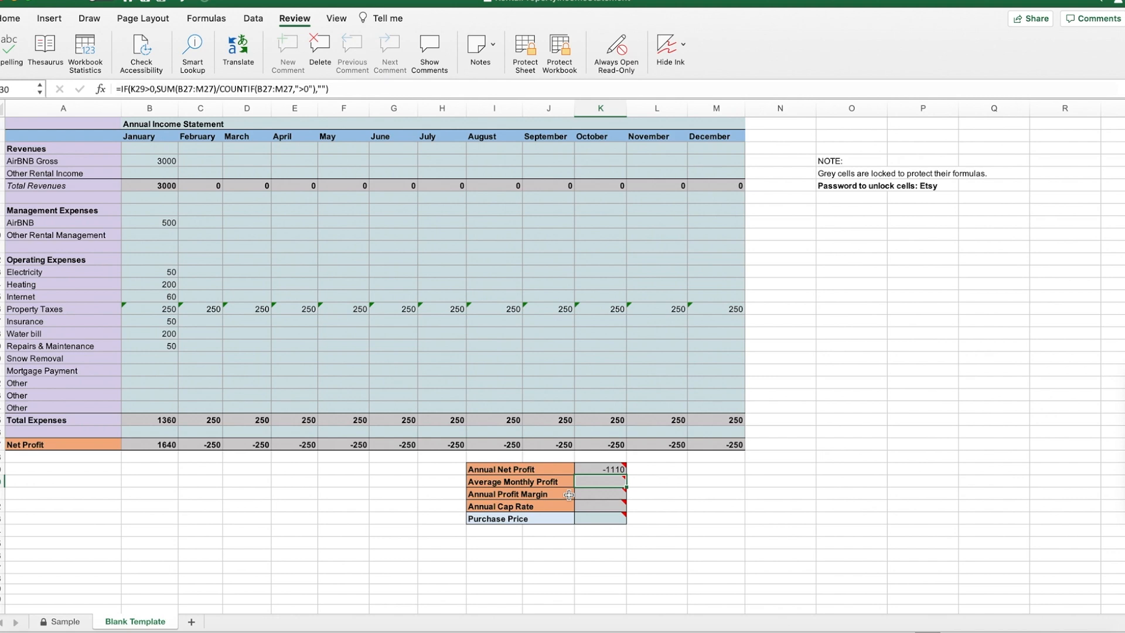
click(597, 518)
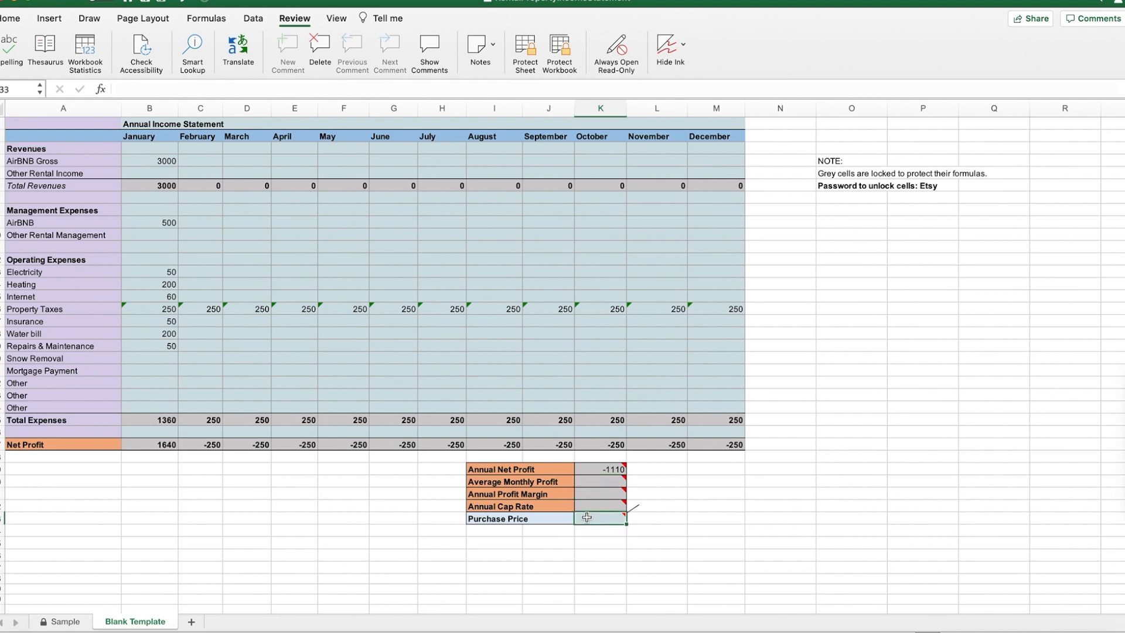
mouse_move(589, 518)
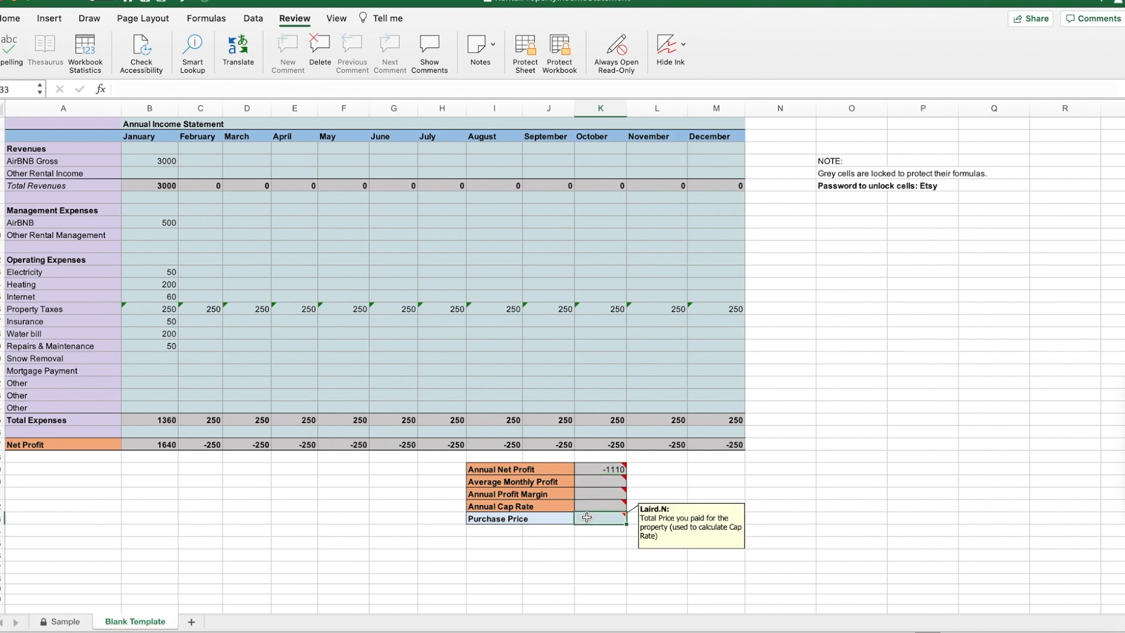
Step: Begin the purchase price entry with 180
text(180)
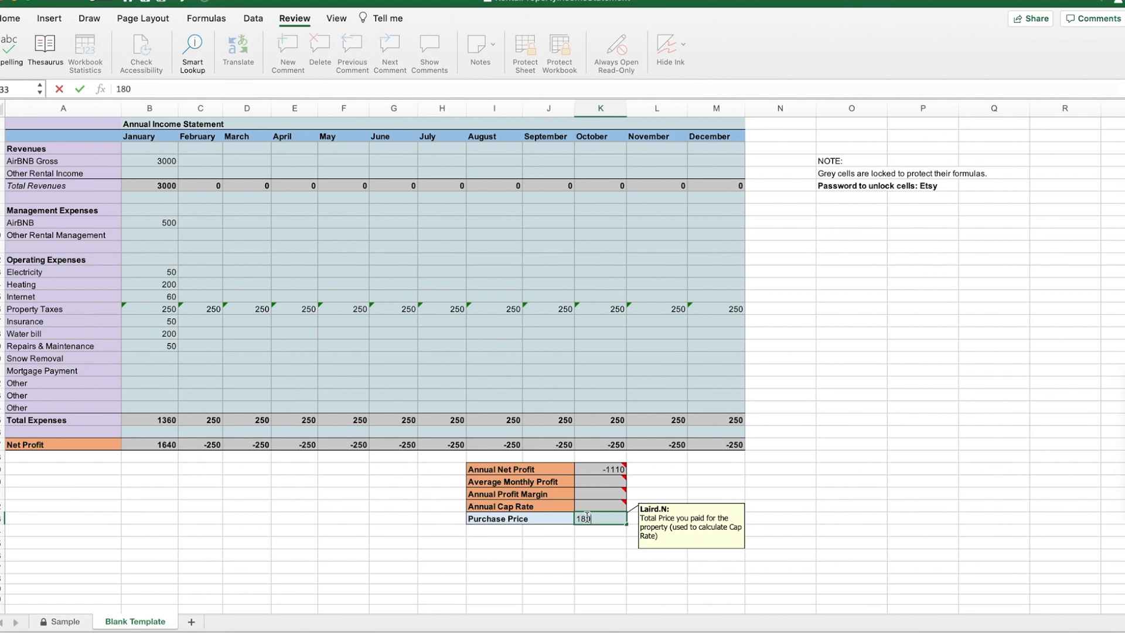